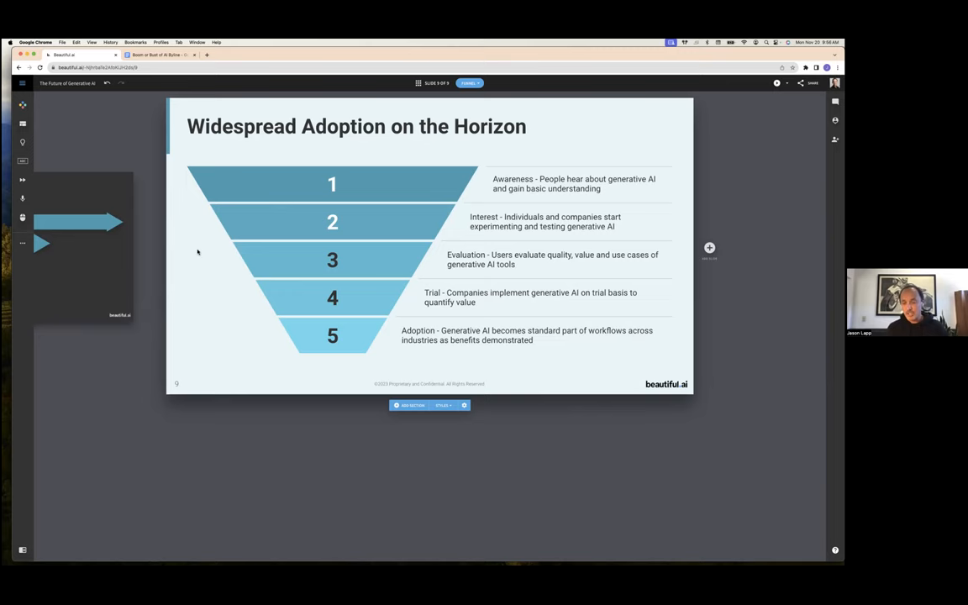
# - Leave the deck for the library and start a new presentation via Generate with AI
pyautogui.click(417, 83)
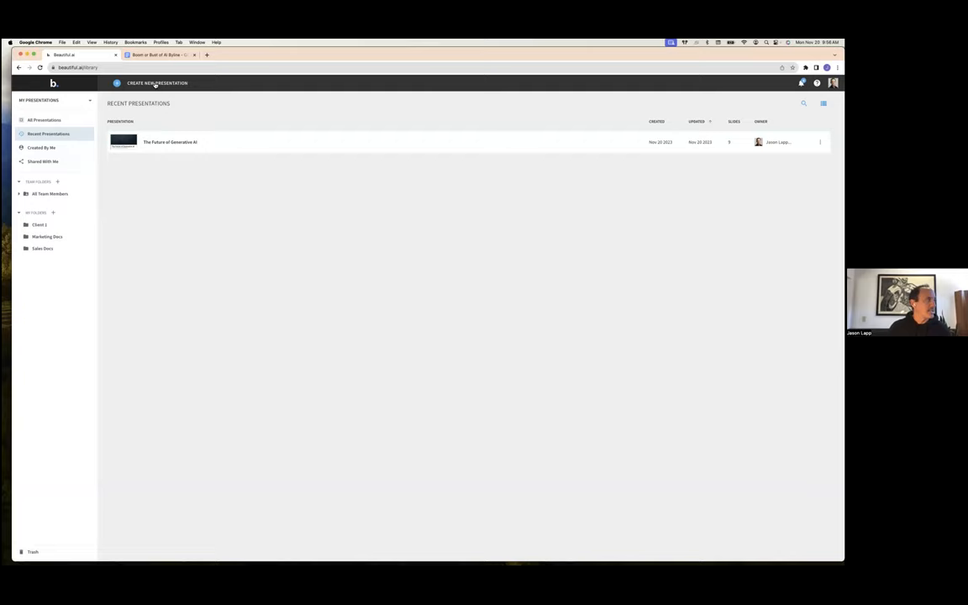
pyautogui.click(157, 82)
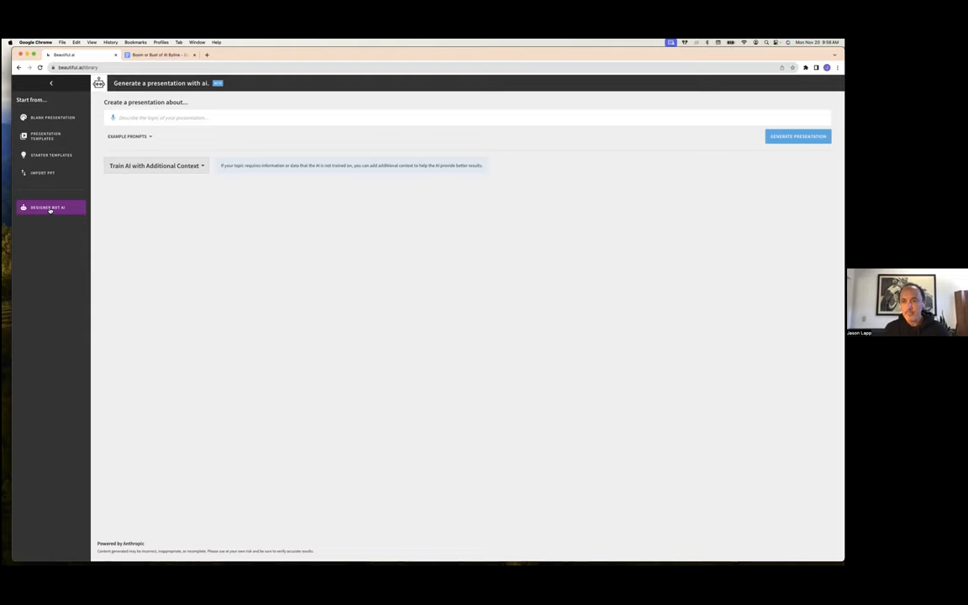